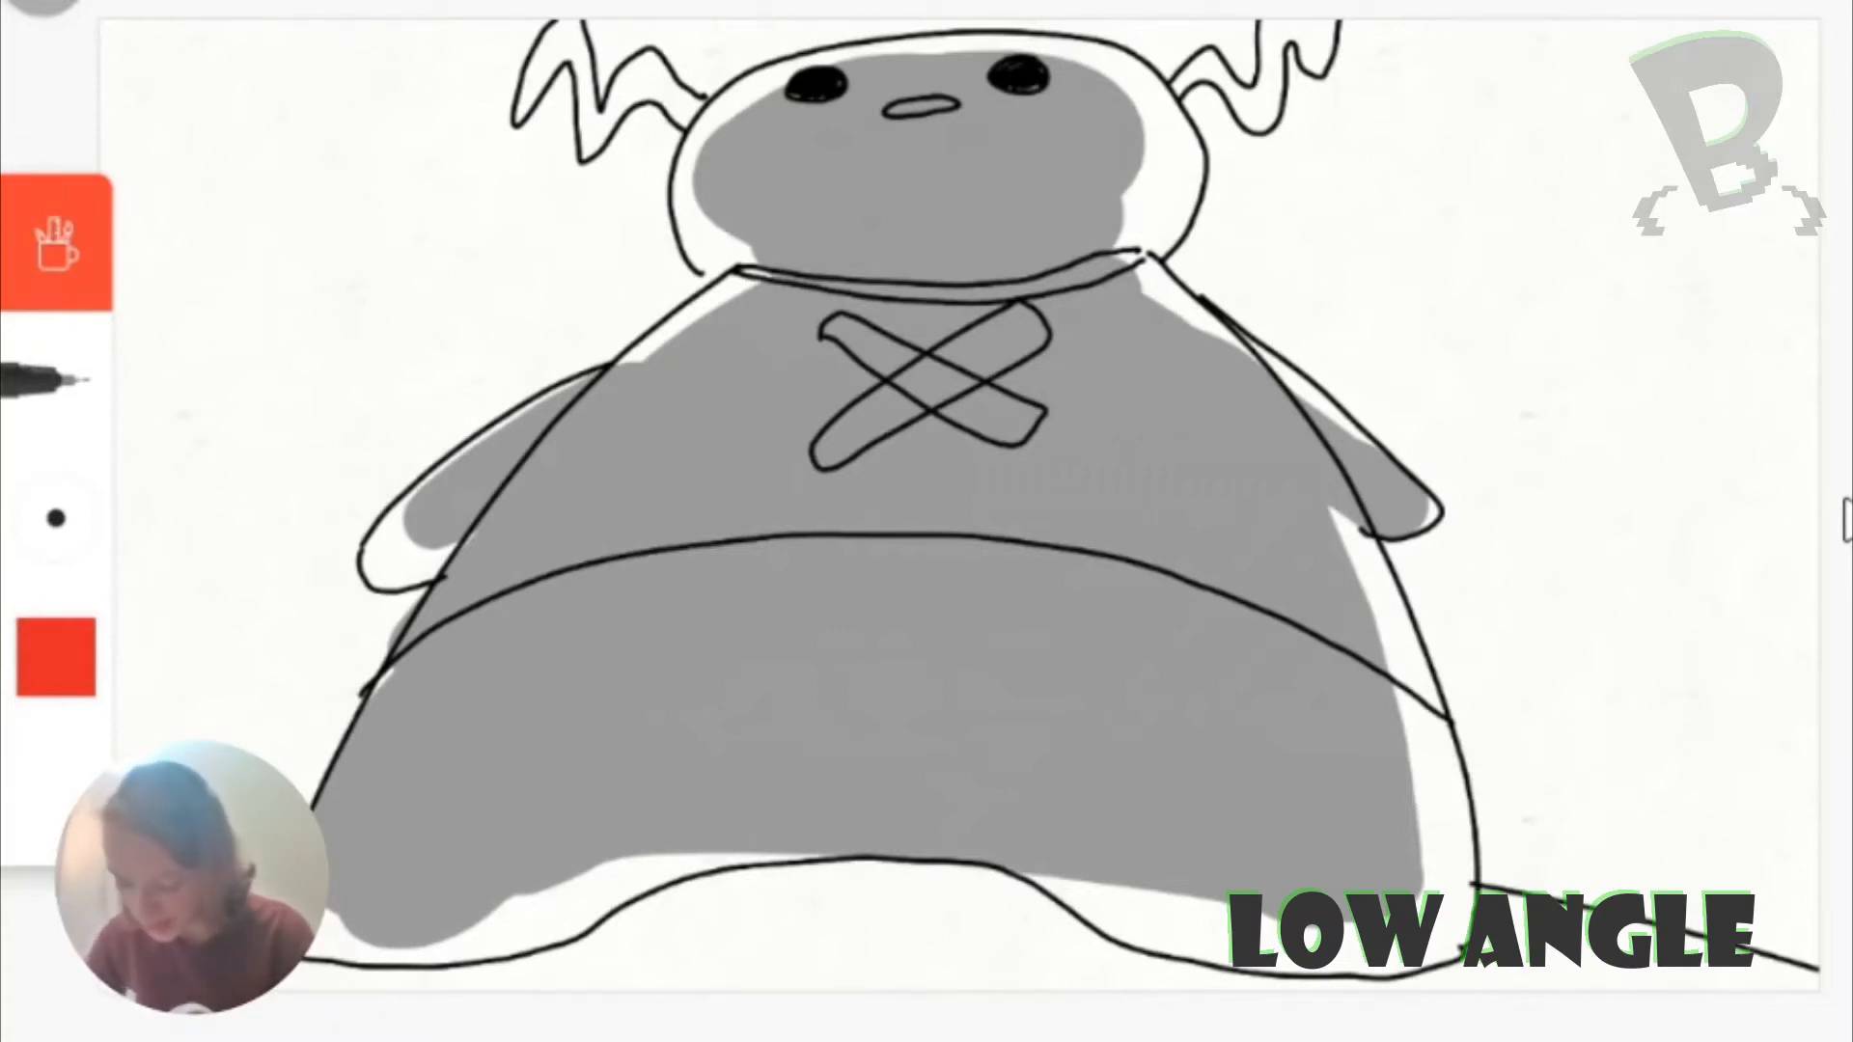
# Bring up the high-angle sketch of the bunny seen from above on grey ground.
pyautogui.moveTo(153, 580); pyautogui.dragTo(491, 302)
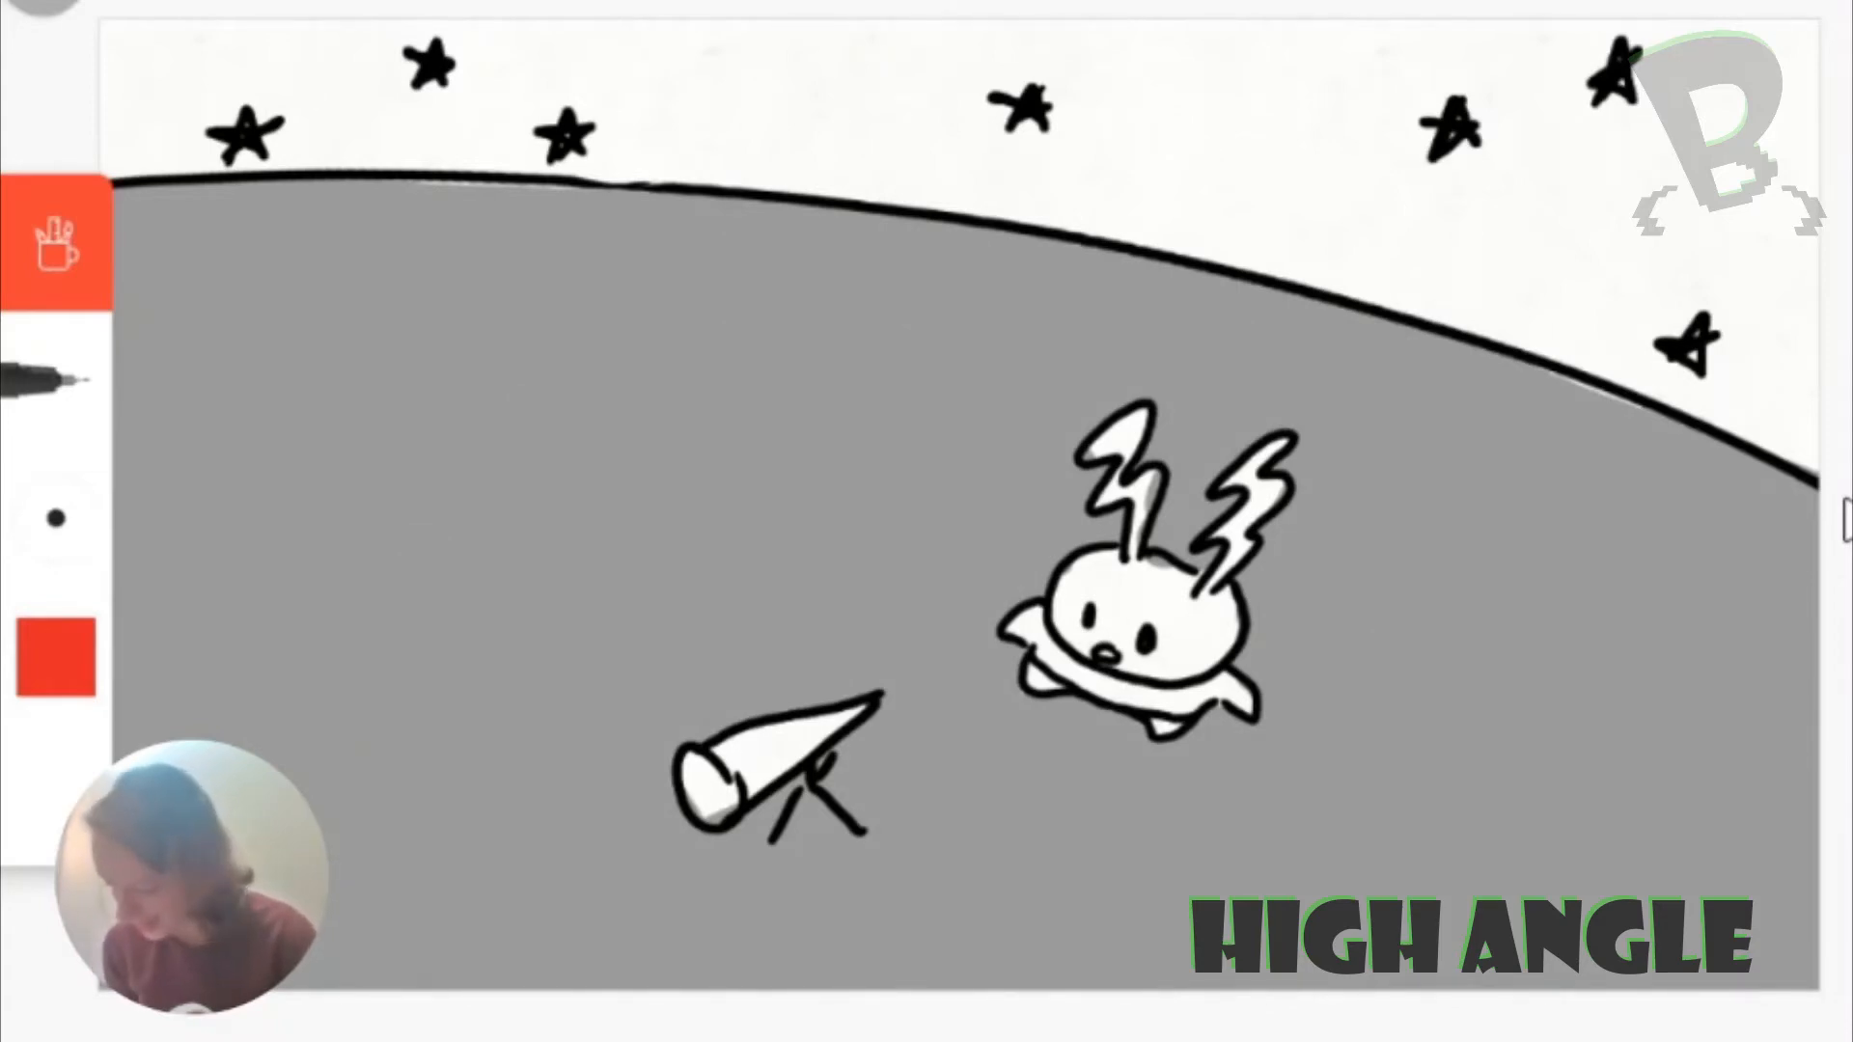
pyautogui.moveTo(852, 685); pyautogui.dragTo(1323, 354)
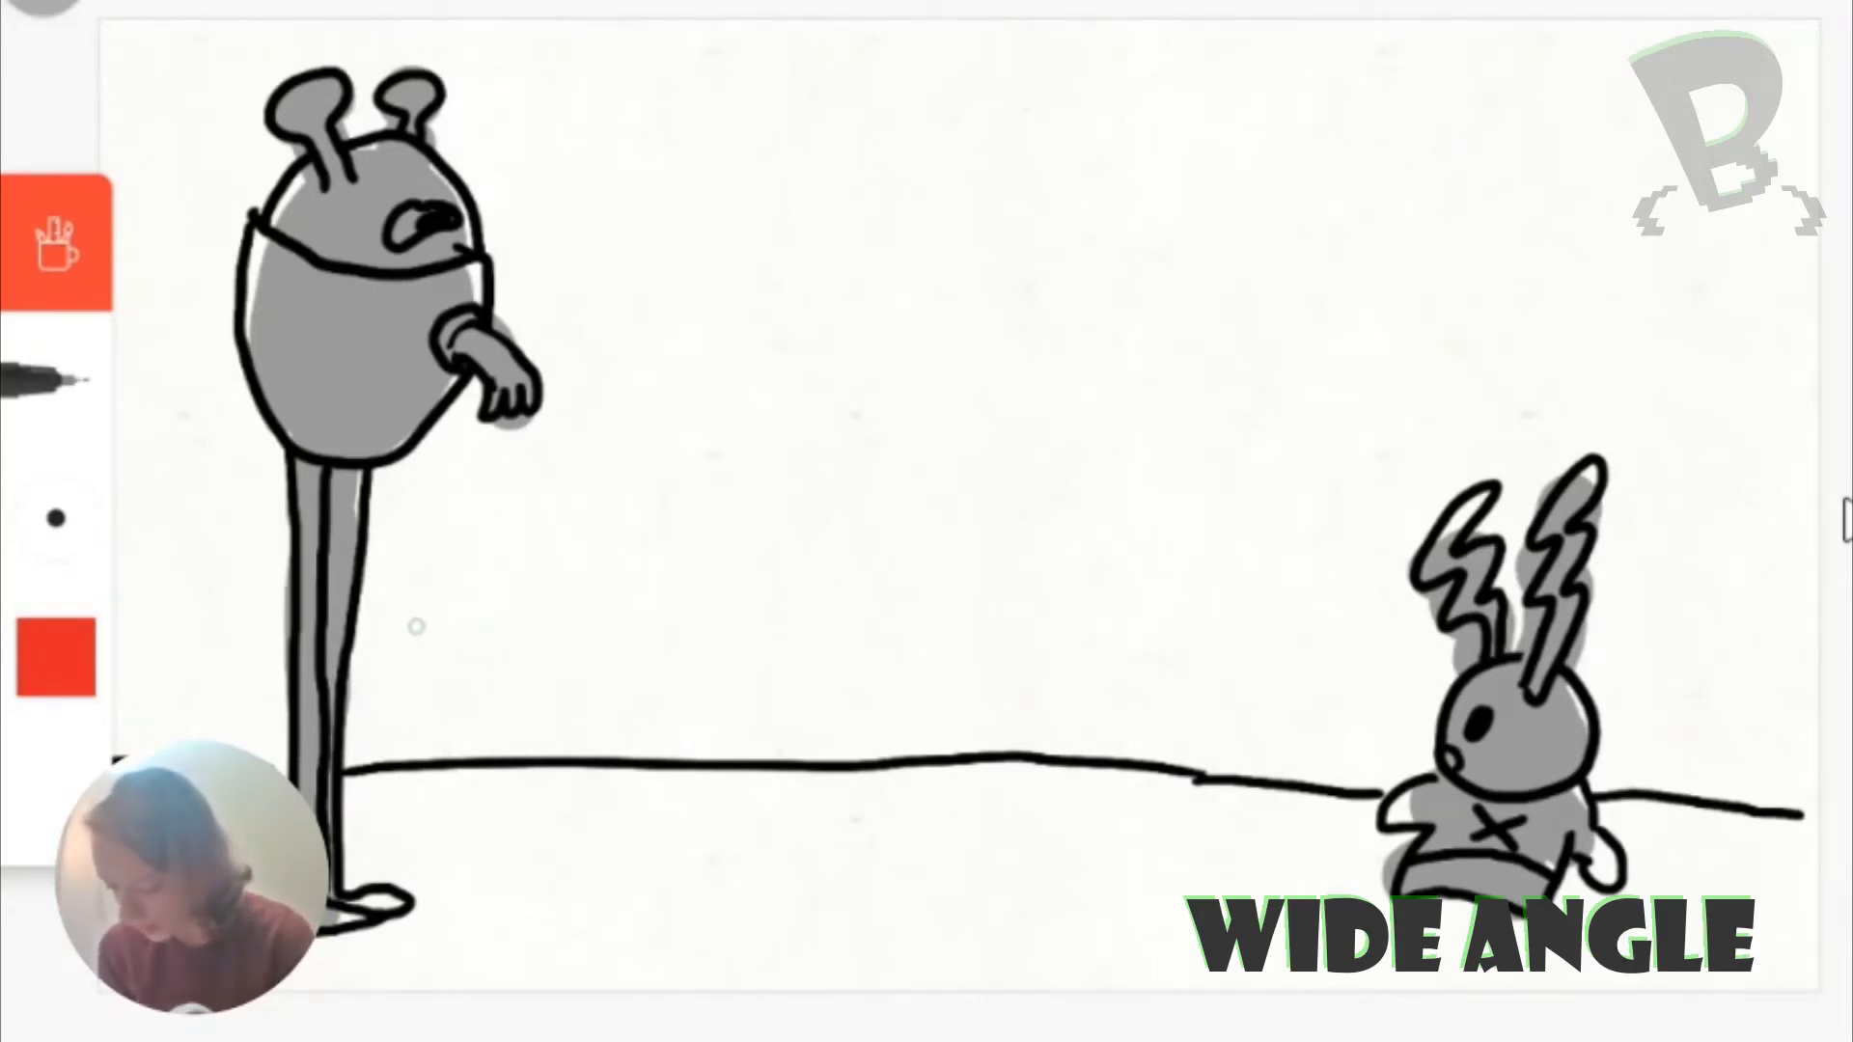
# Bring up the wide-angle sketch with the tall alien left and small bunny right.
pyautogui.moveTo(414, 626); pyautogui.dragTo(1283, 644)
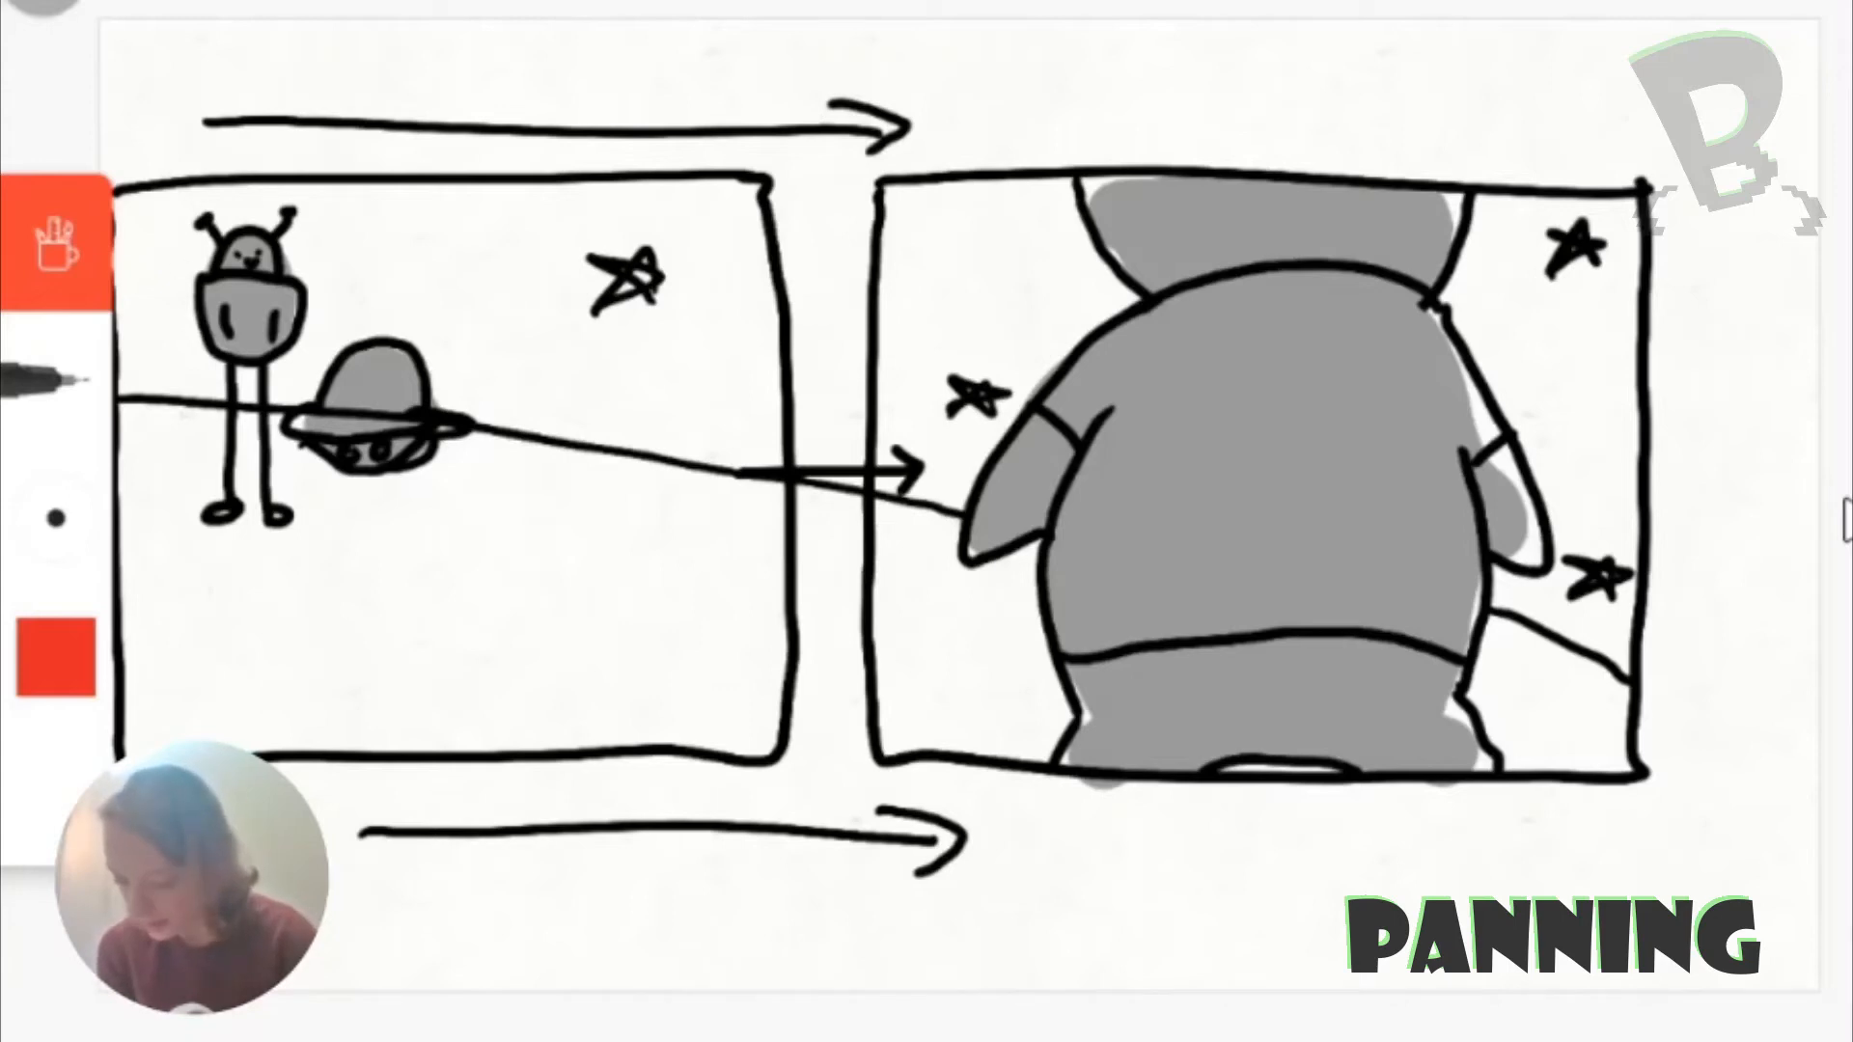
# Draw a red right-pointing arrow above the top black arrow of the two-panel storyboard.
pyautogui.moveTo(290, 77); pyautogui.dragTo(549, 80)
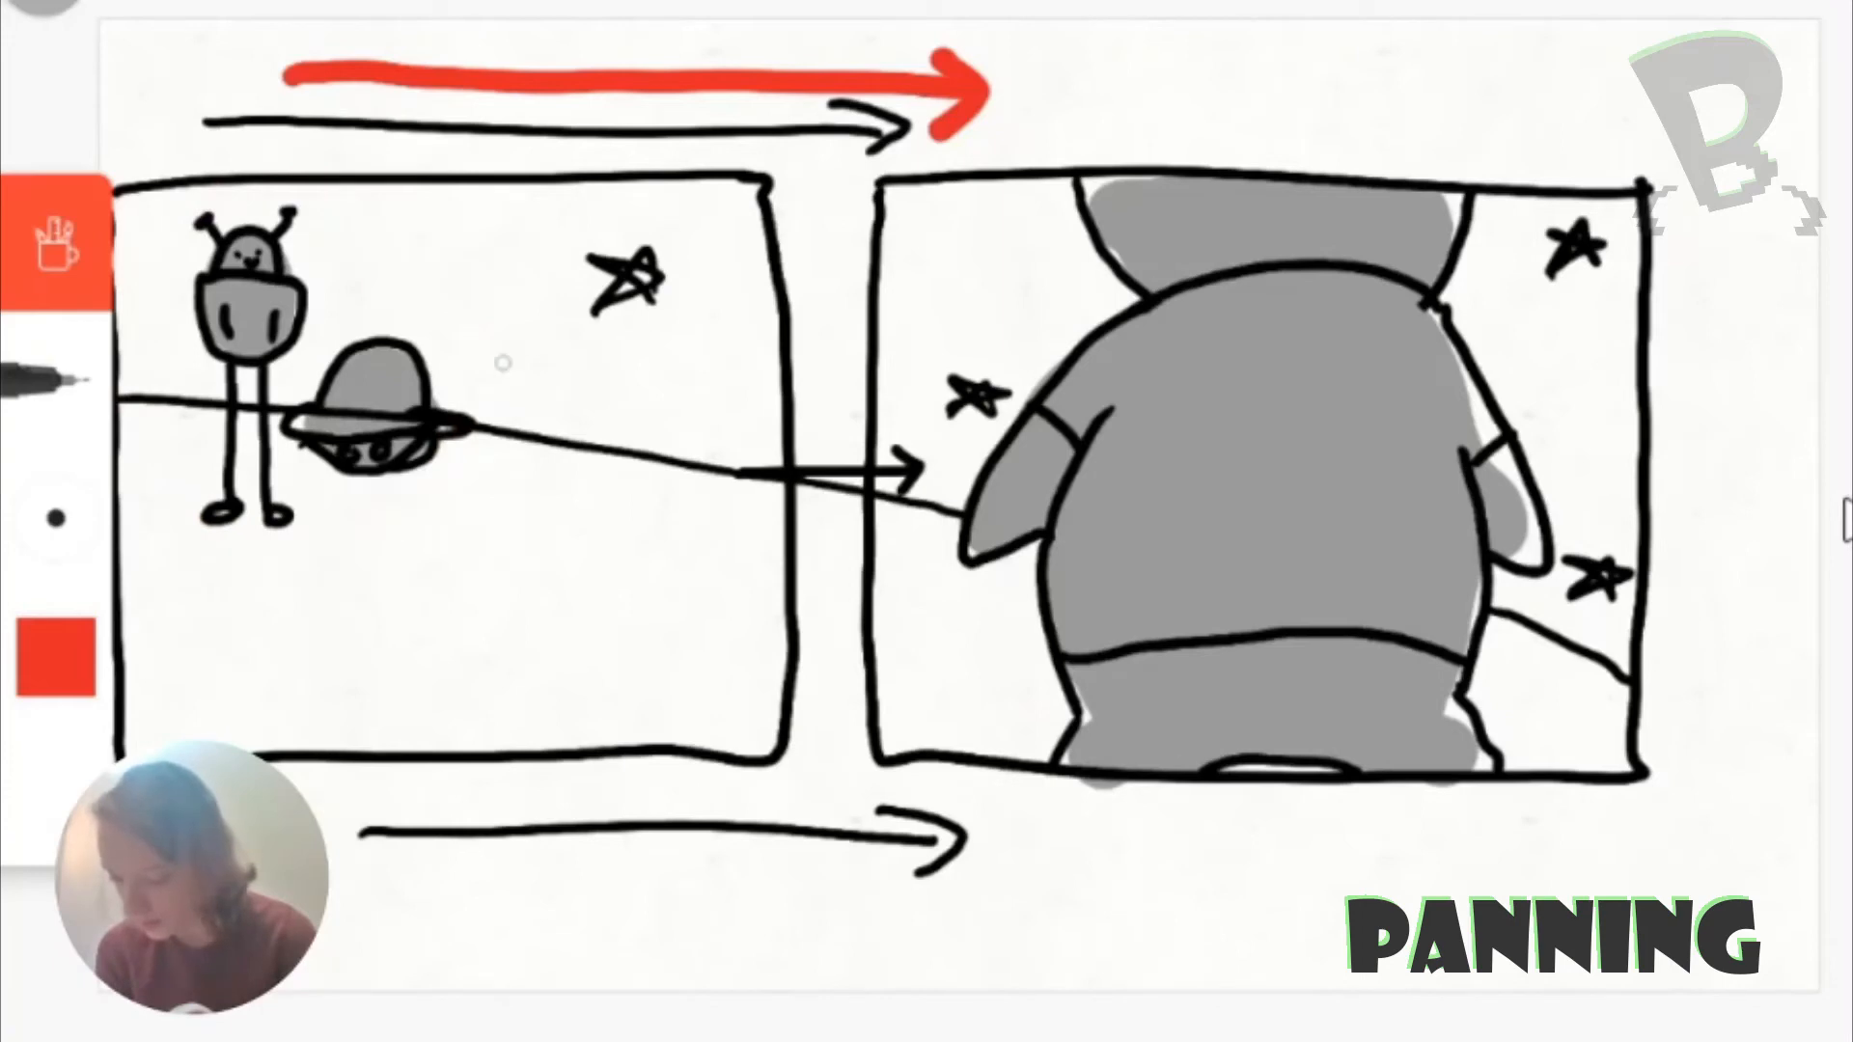
pyautogui.moveTo(496, 355); pyautogui.dragTo(1040, 296)
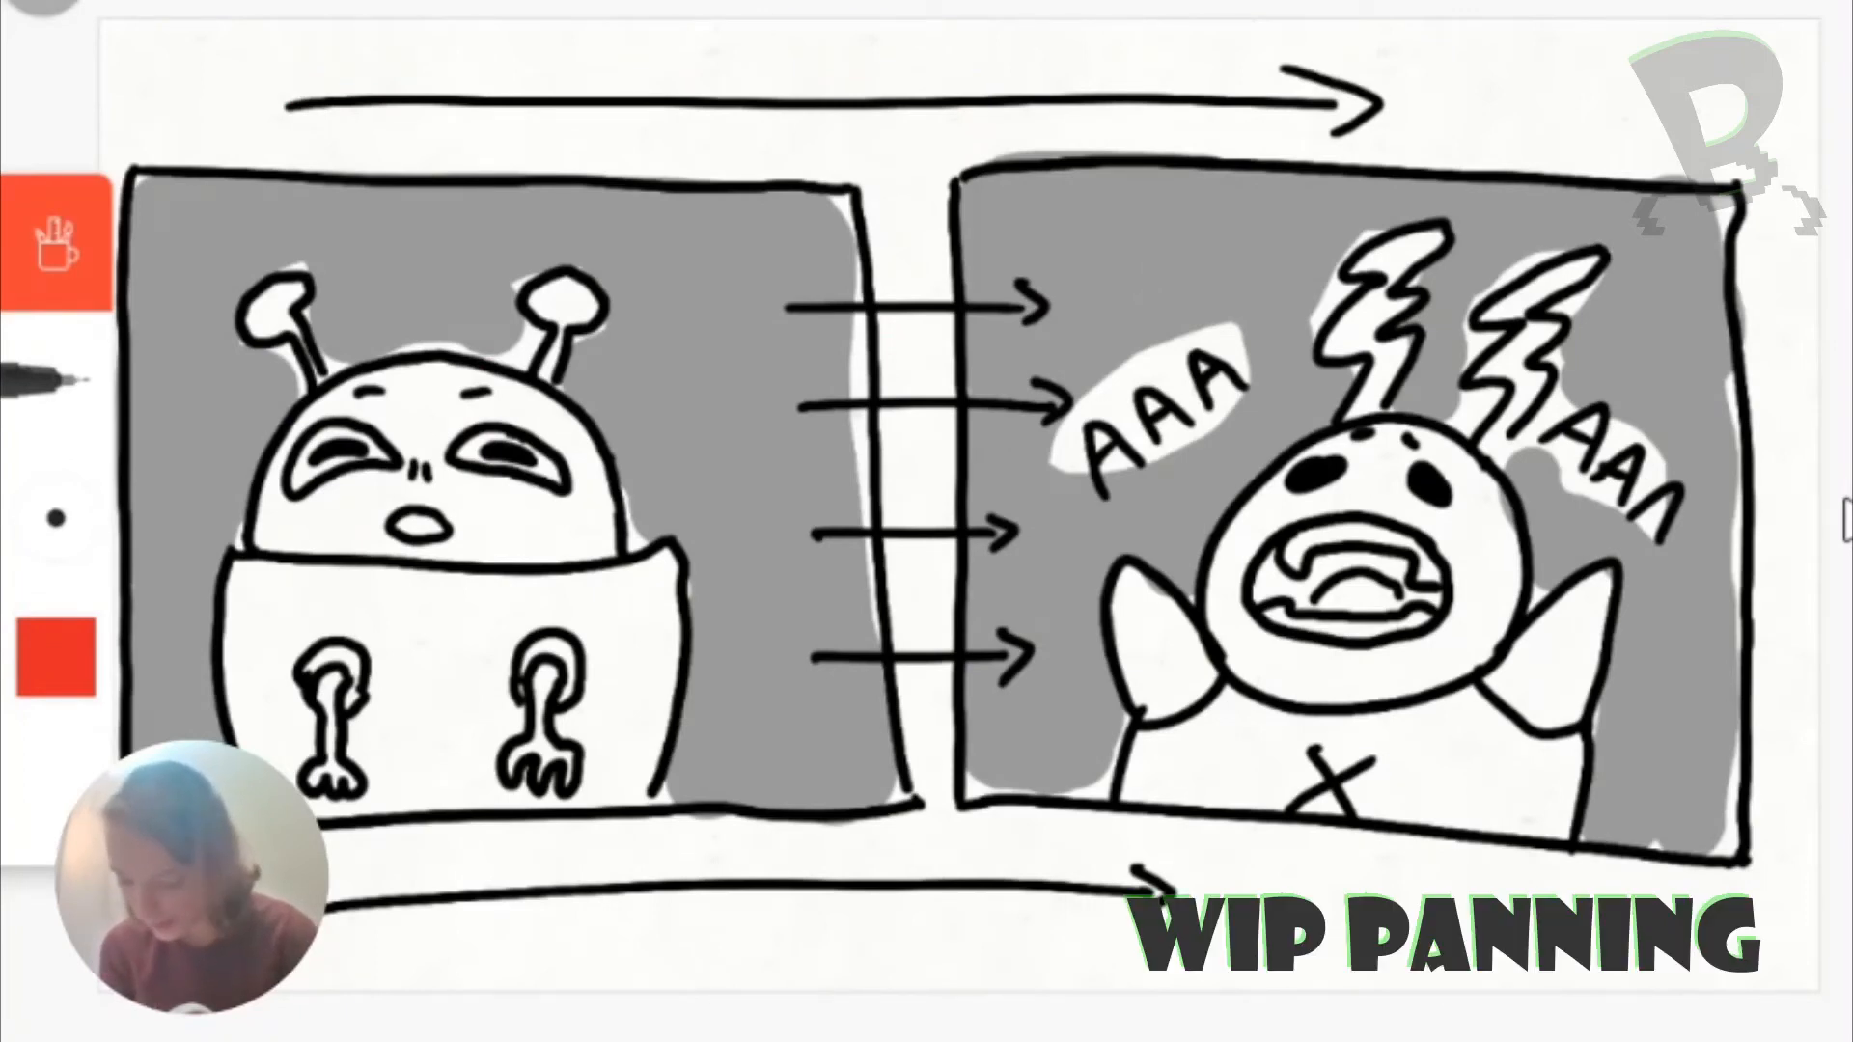
# Bring up the two-panel panning sketch of the startled alien and screaming bunny.
pyautogui.moveTo(360, 231); pyautogui.dragTo(679, 254)
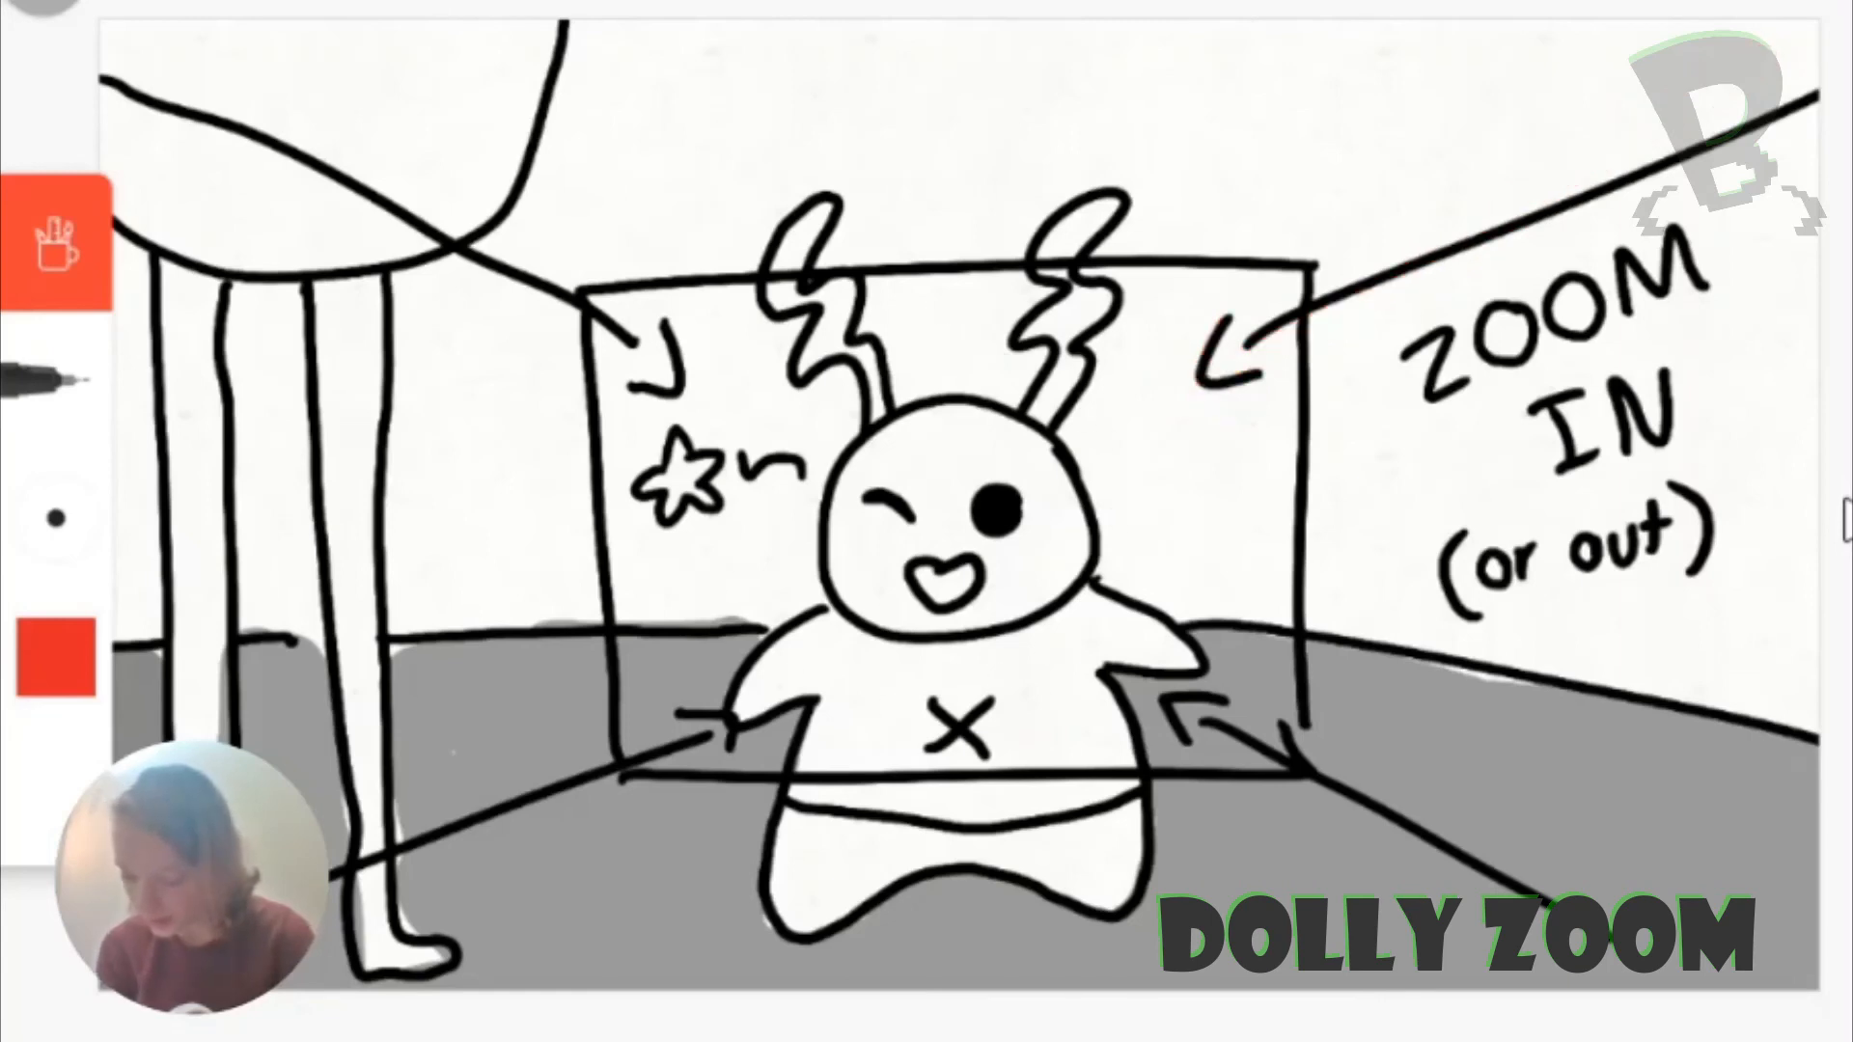
# Draw a red brush stroke toward the upper right of the dolly-zoom sketch.
pyautogui.moveTo(1152, 296); pyautogui.dragTo(1619, 89)
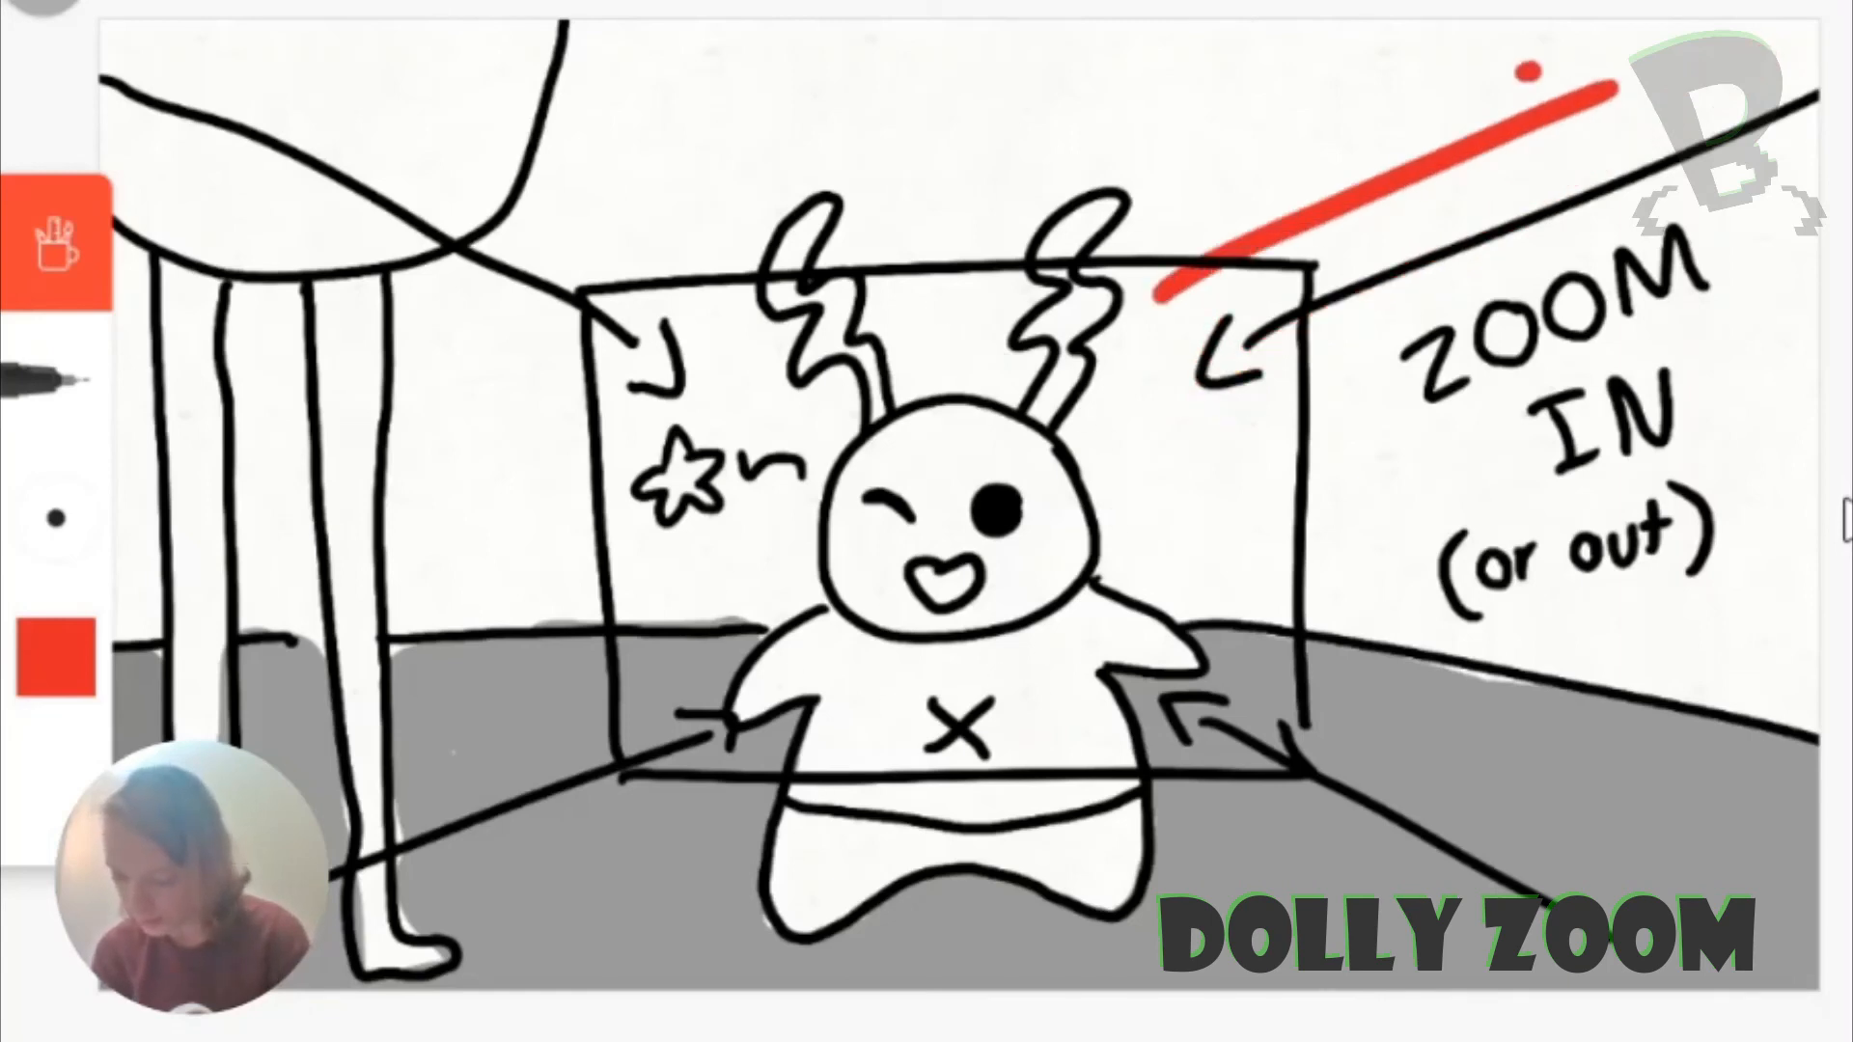